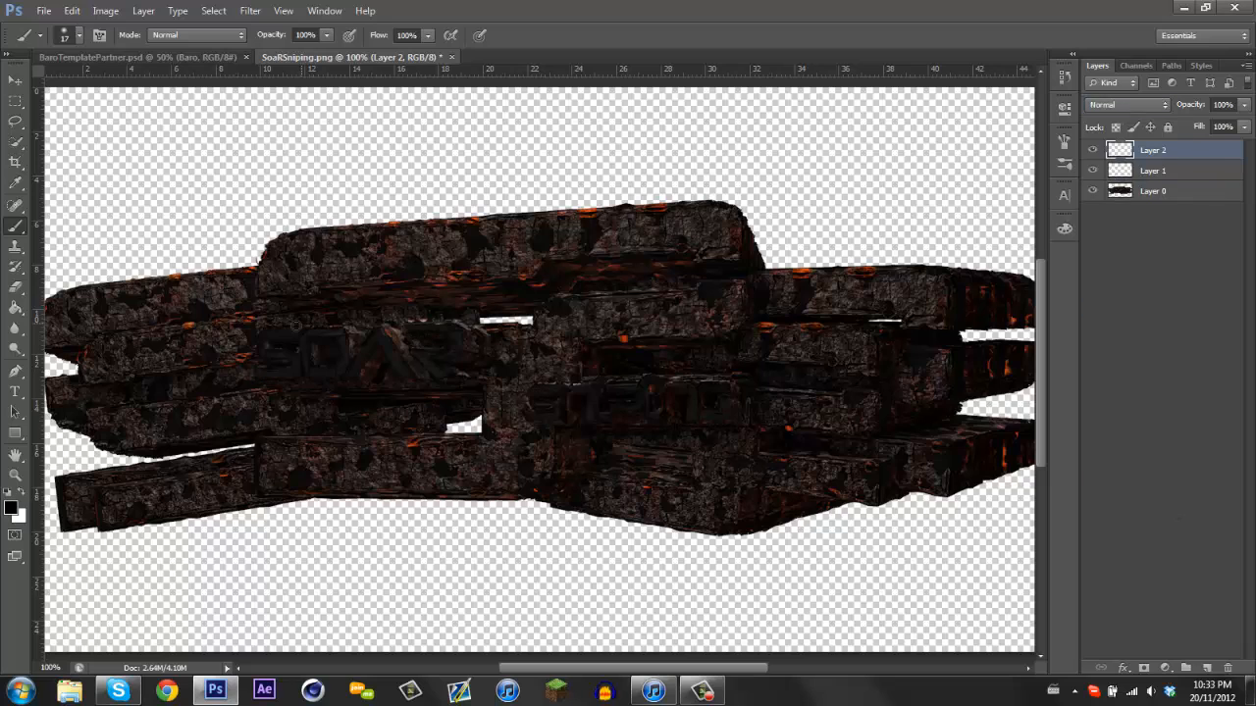
Blend Layer 2 over the stone render as Overlay at 55% opacity.
{"action": "left_click", "coordinate": [1126, 104]}
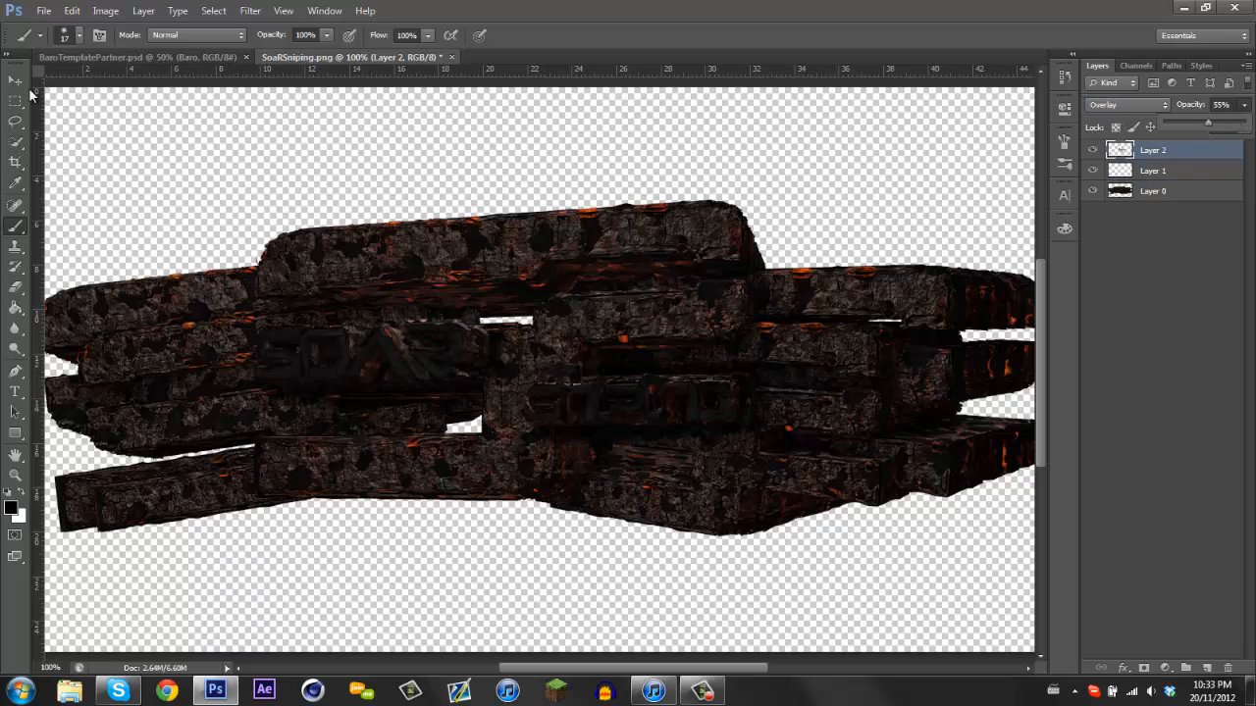
{"action": "double_click", "coordinate": [1153, 190]}
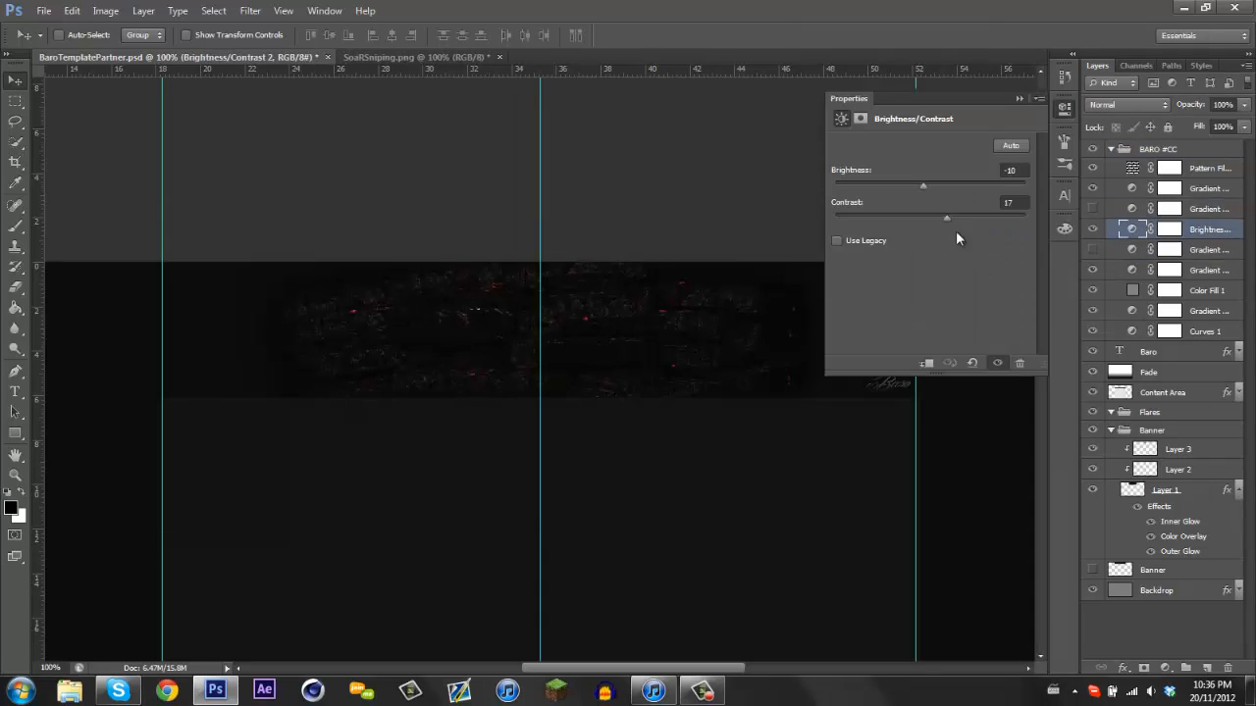
Add a Brightness/Contrast adjustment and a Gradient Map with a preset gradient.
{"action": "left_click", "coordinate": [1205, 331]}
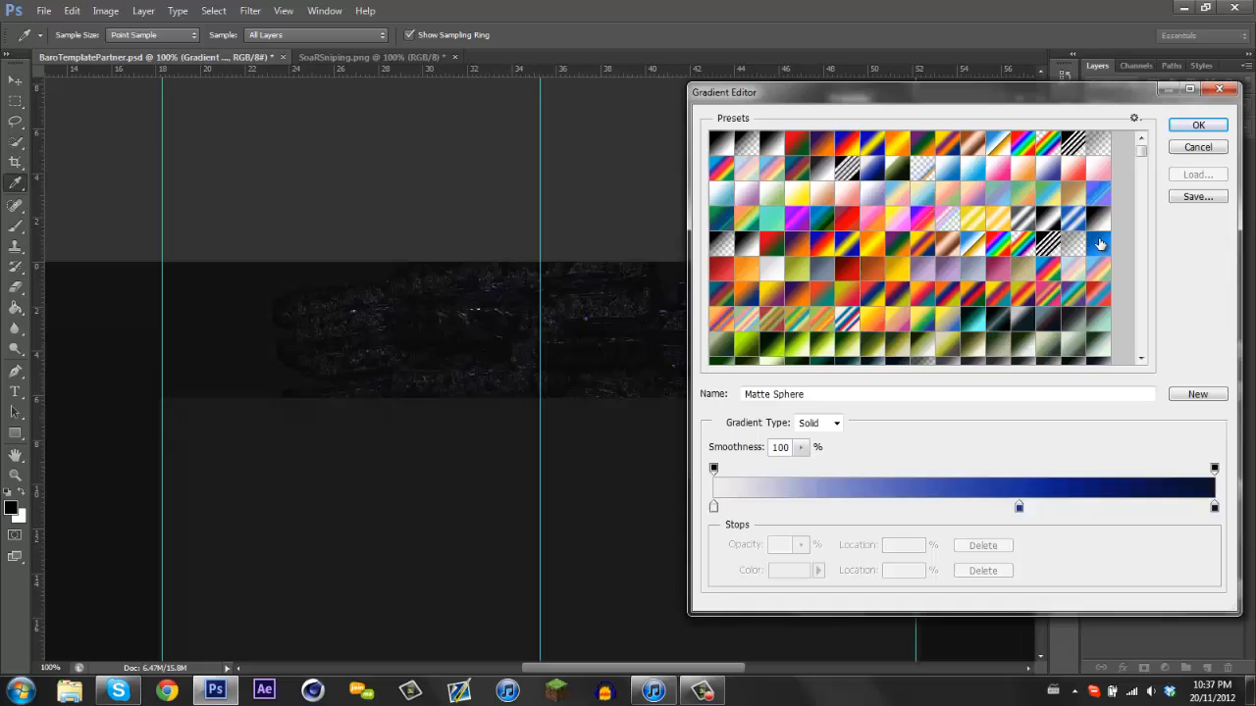
{"action": "left_click", "coordinate": [1197, 124]}
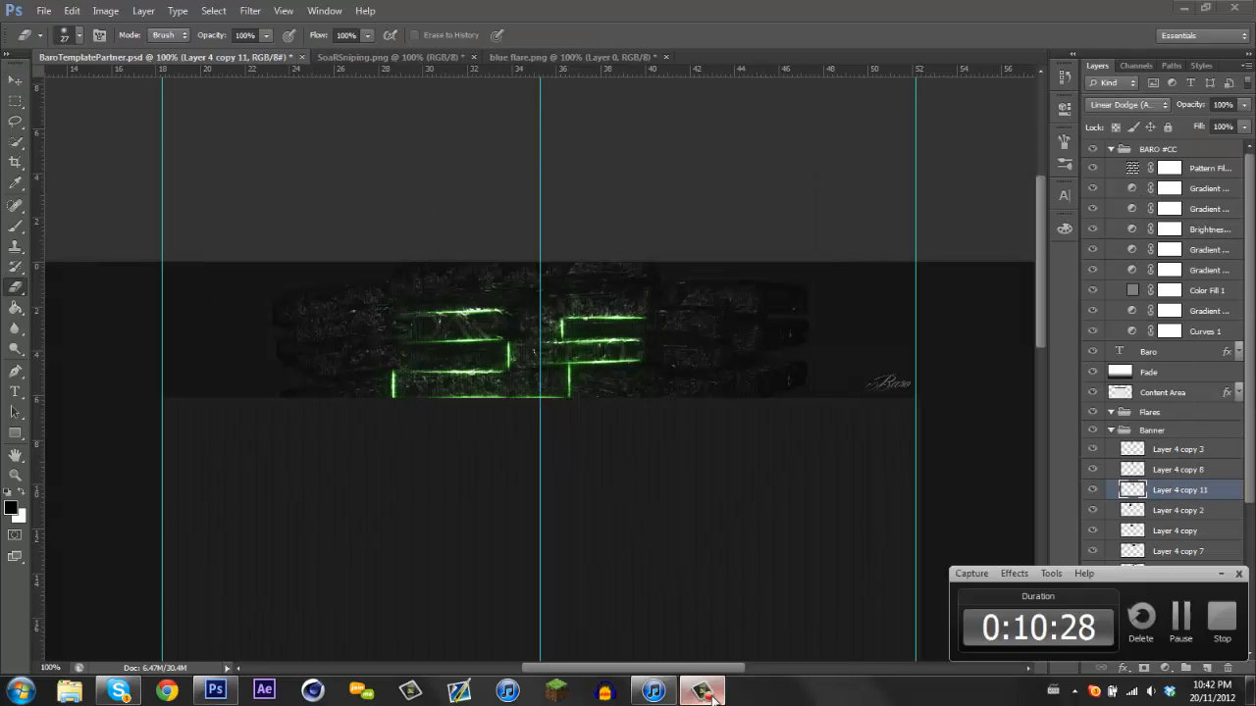
Lower the texture layer's opacity.
{"action": "right_click", "coordinate": [1197, 509]}
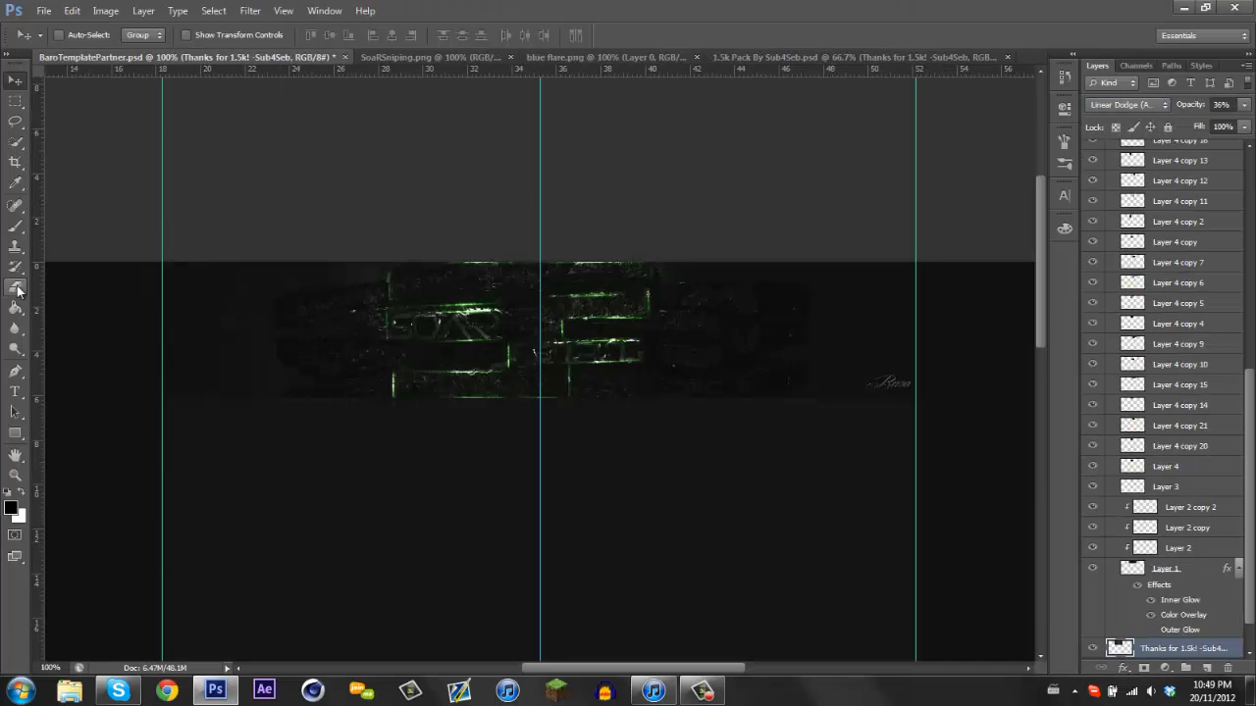
{"action": "left_click", "coordinate": [844, 57]}
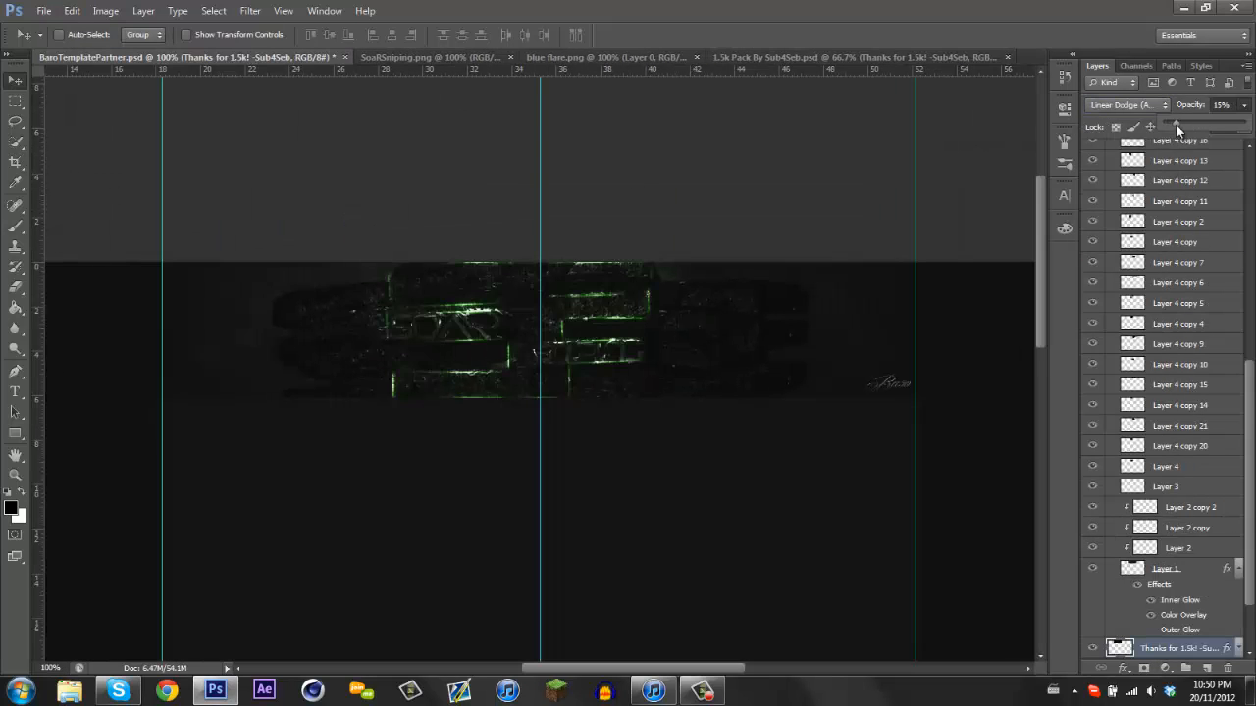
{"action": "left_click", "coordinate": [898, 57]}
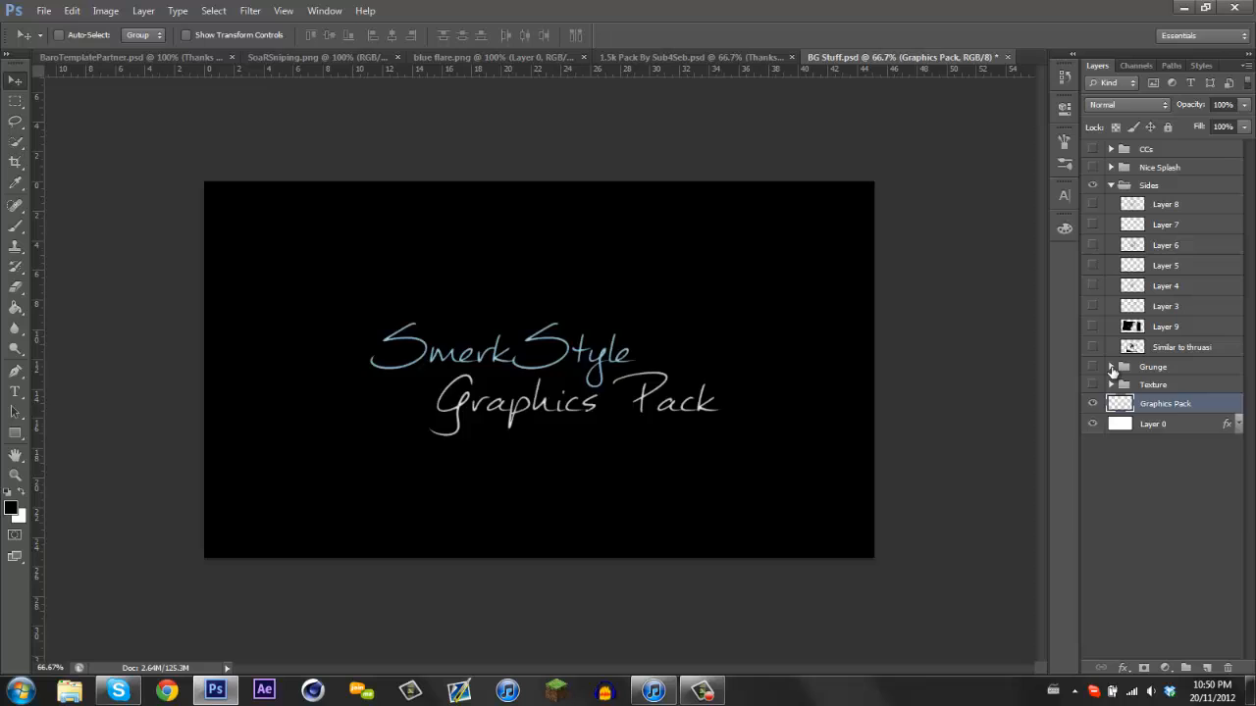
Add Grunge and Bright Stuff light textures, blending one as Lighter Color.
{"action": "left_click", "coordinate": [893, 57]}
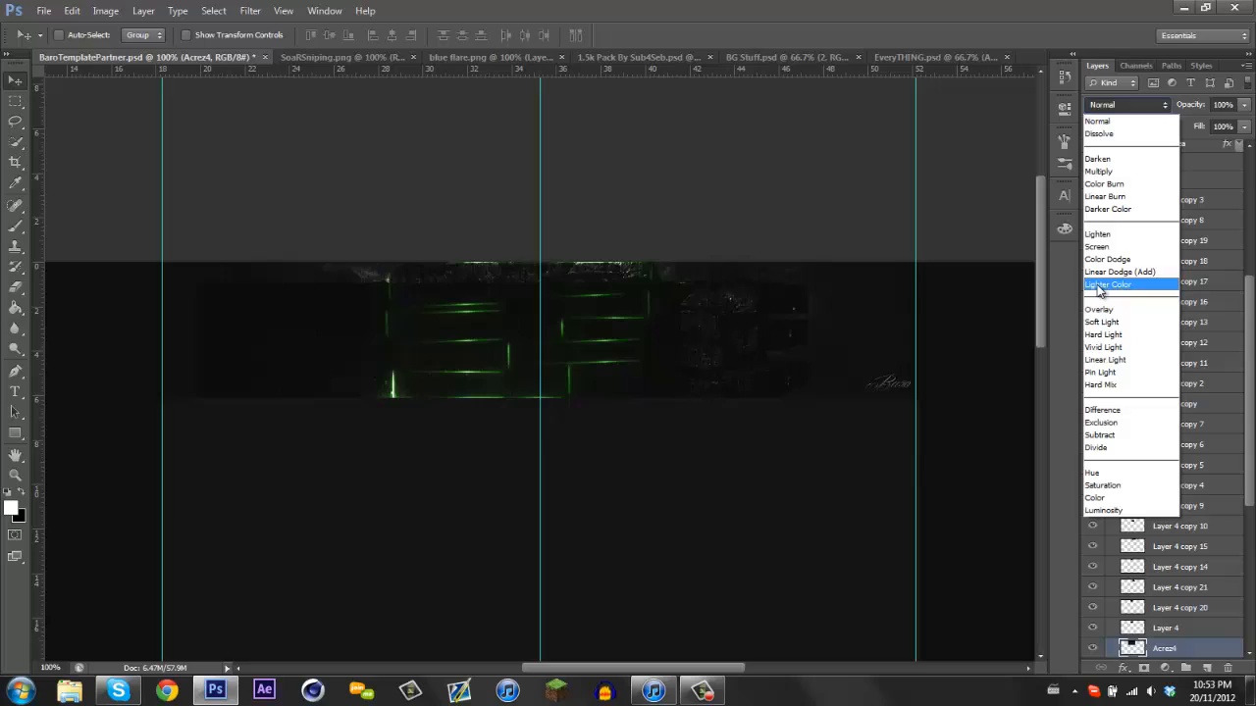
{"action": "left_click", "coordinate": [1119, 272]}
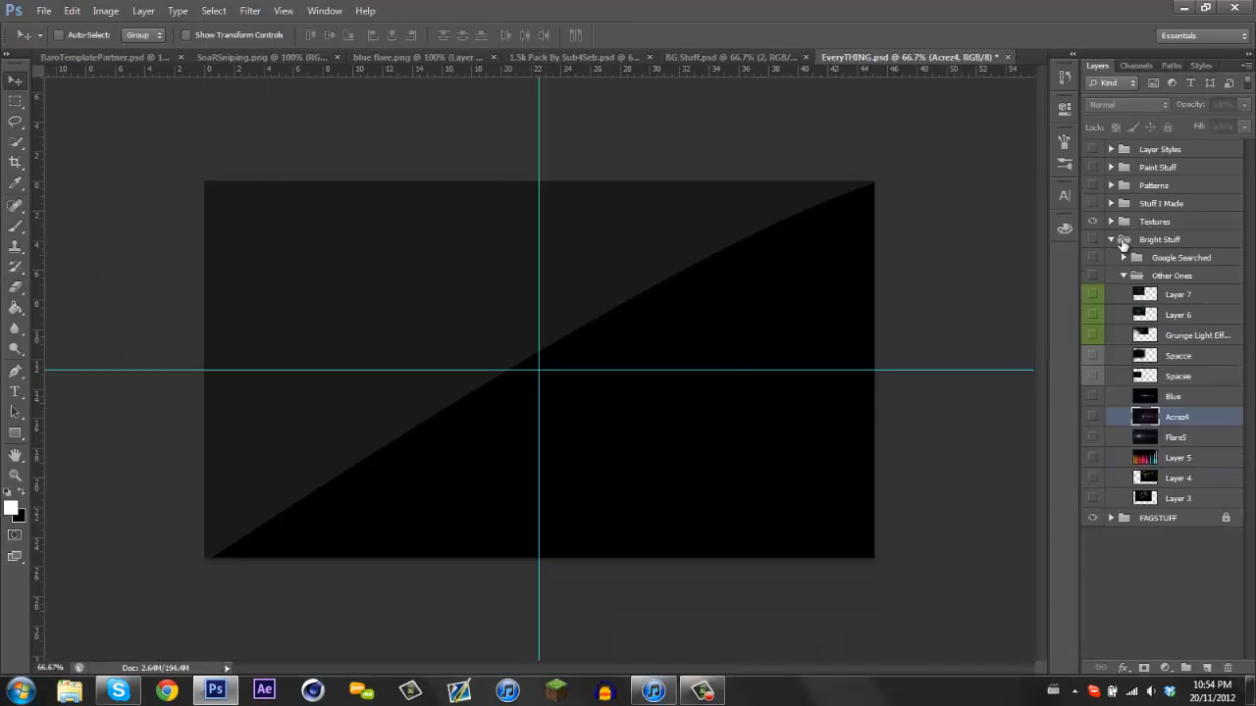
{"action": "left_click", "coordinate": [103, 57]}
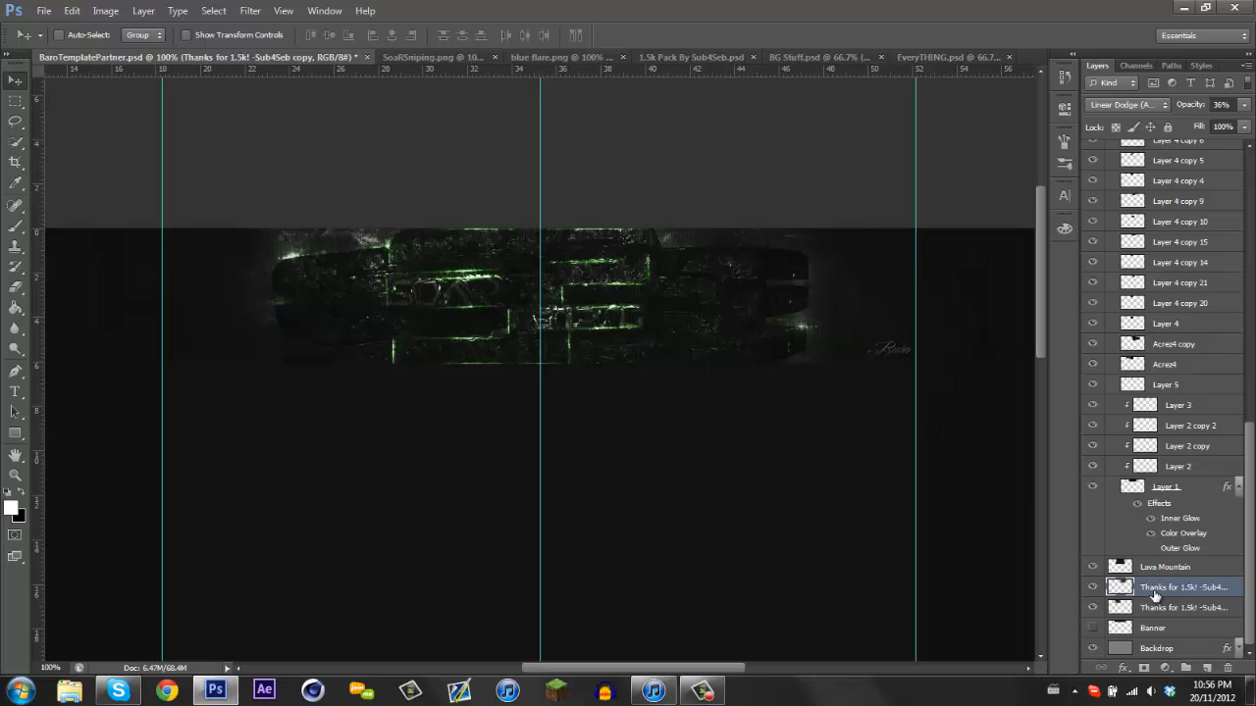
{"action": "left_click", "coordinate": [1164, 566]}
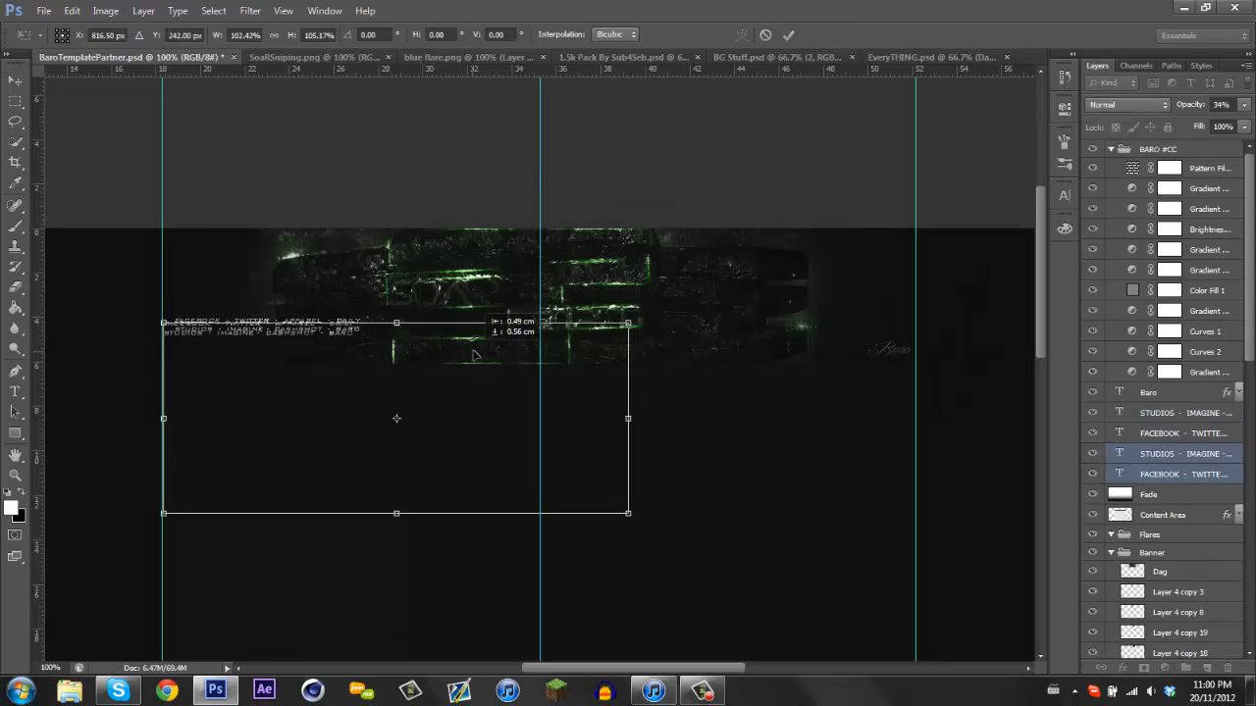
Scale down the two social text lines and move them to the banner's left.
{"action": "left_click", "coordinate": [788, 35]}
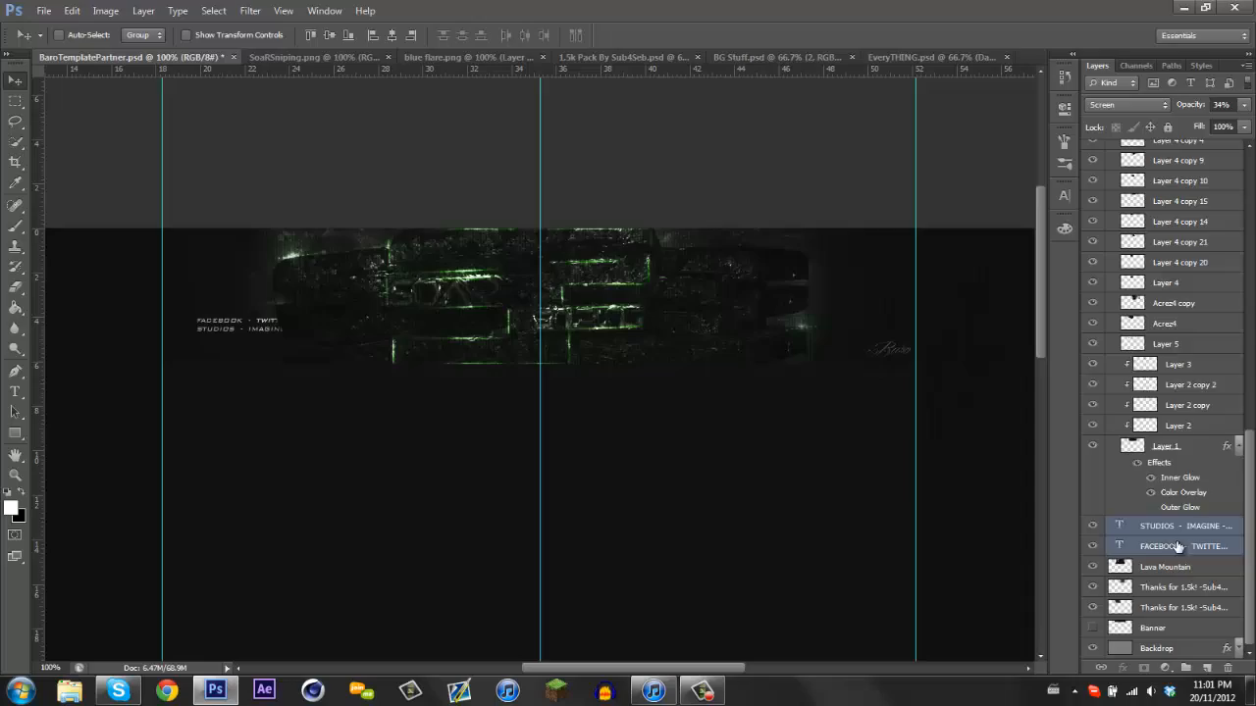
{"action": "left_click", "coordinate": [43, 10]}
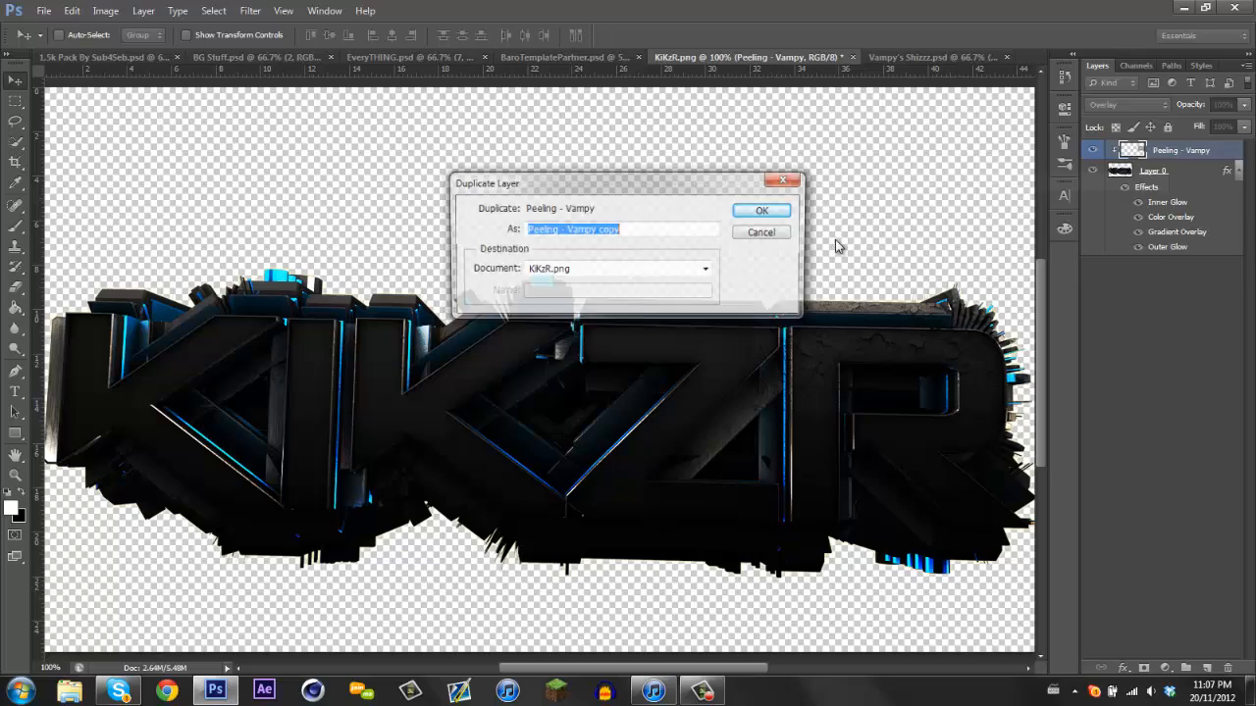
Duplicate the Peeling - Vampy overlay texture onto the base KiKzR render.
{"action": "left_click", "coordinate": [761, 210]}
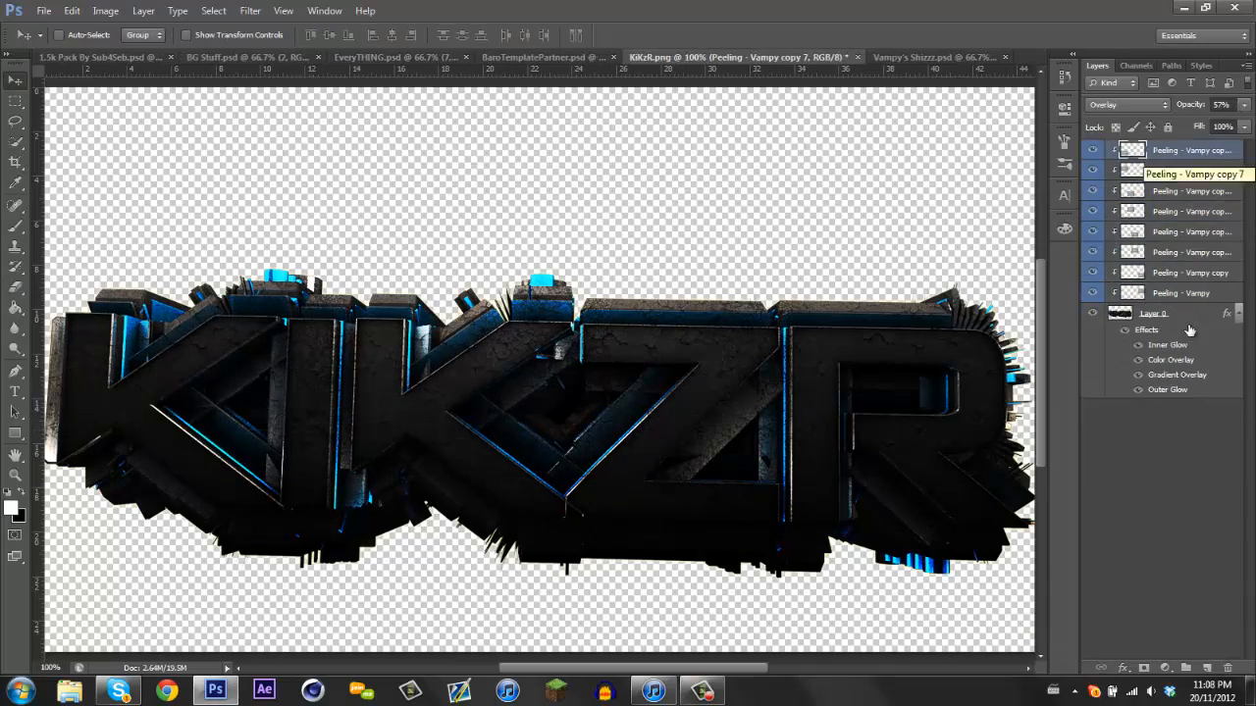
{"action": "left_click", "coordinate": [543, 56]}
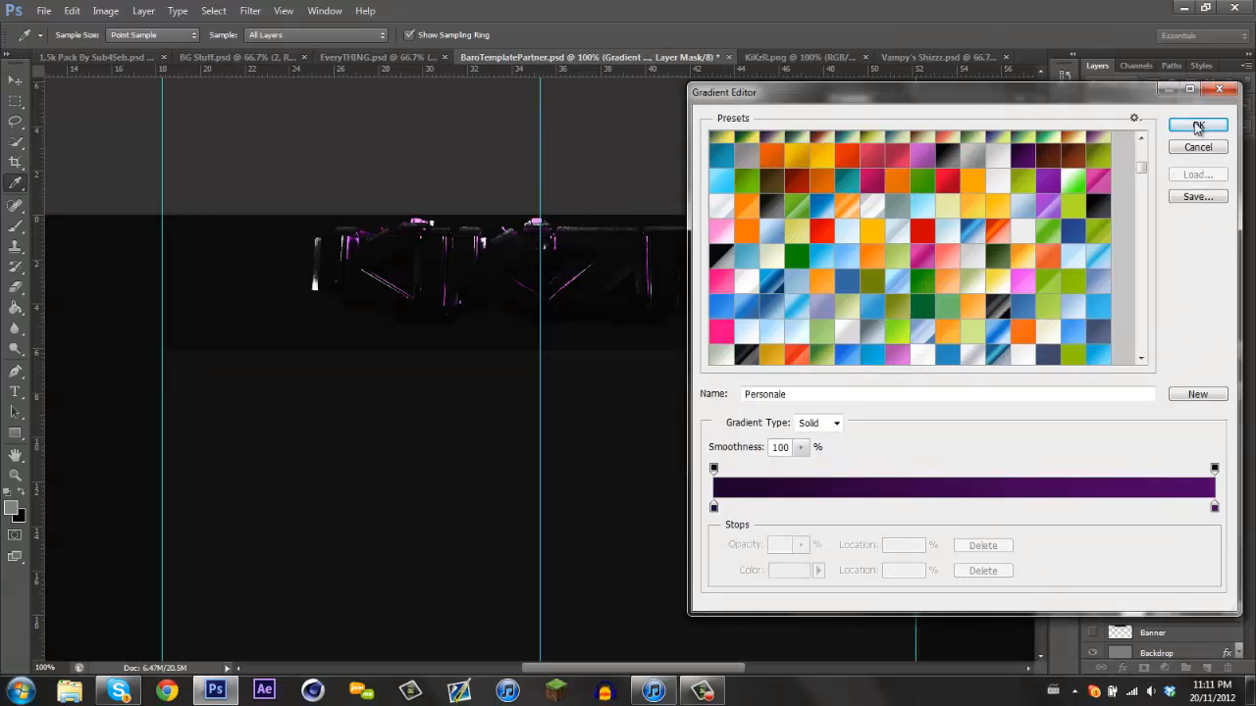
Apply the purple Gradient Map and trace a Pen path around the KIKZR letters.
{"action": "left_click", "coordinate": [1198, 126]}
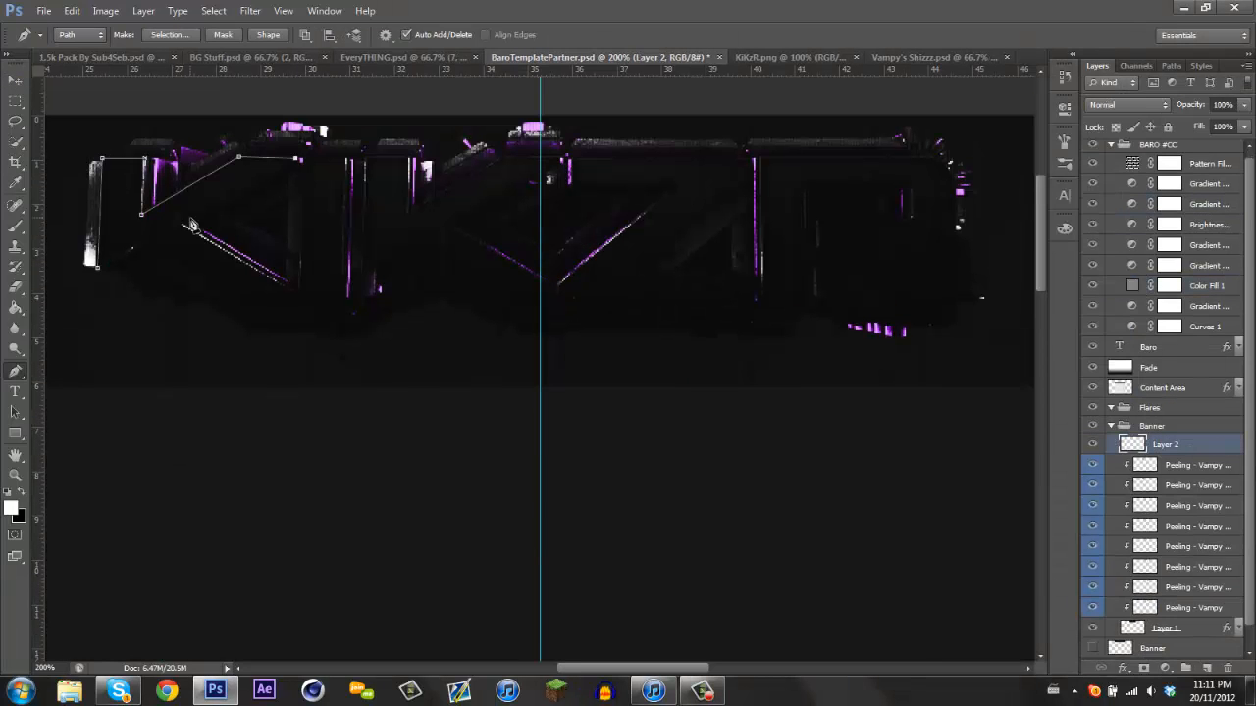
{"action": "left_click", "coordinate": [555, 284]}
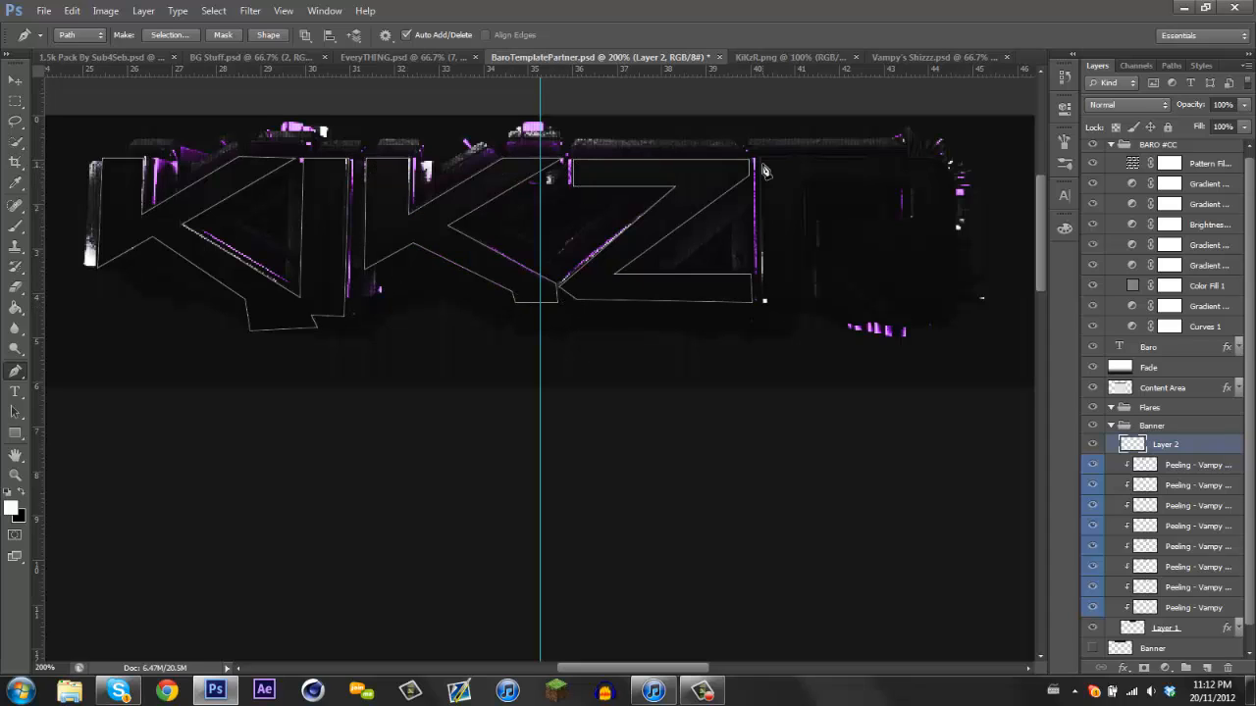
{"action": "left_click", "coordinate": [913, 220]}
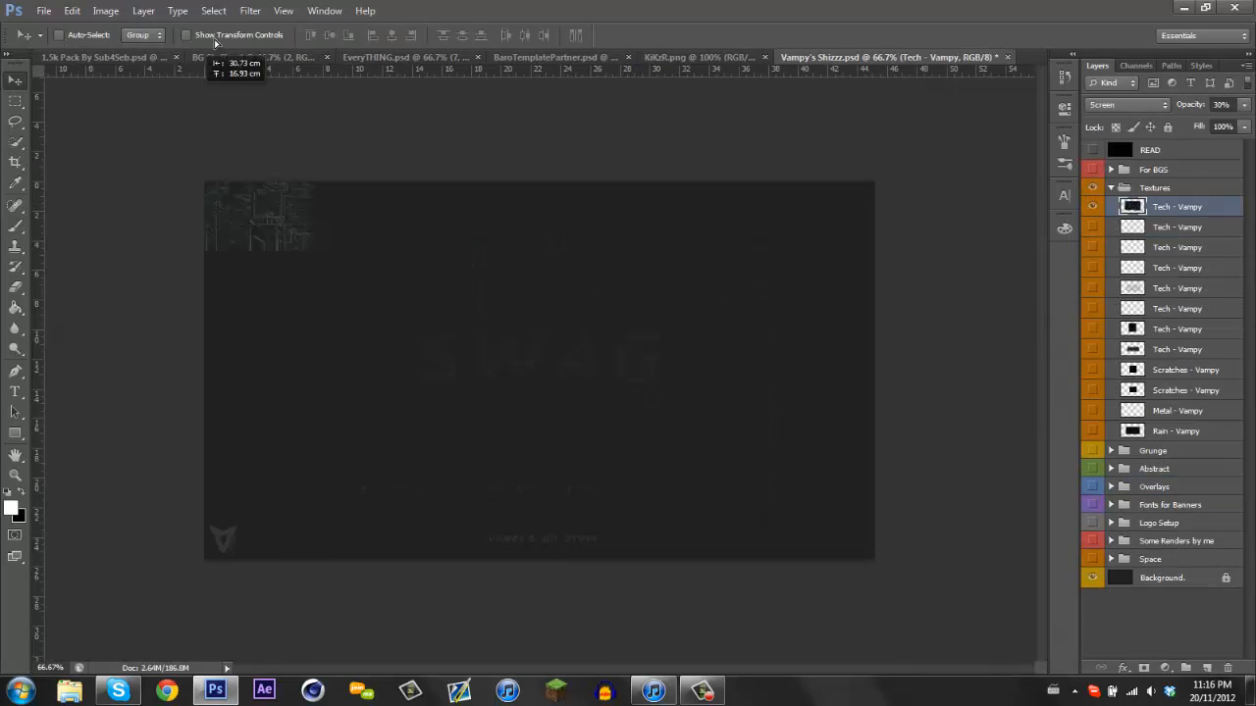
Add a Hue/Saturation adjustment and pick a texture from Shizzz.psd's Overlays group.
{"action": "left_click", "coordinate": [554, 57]}
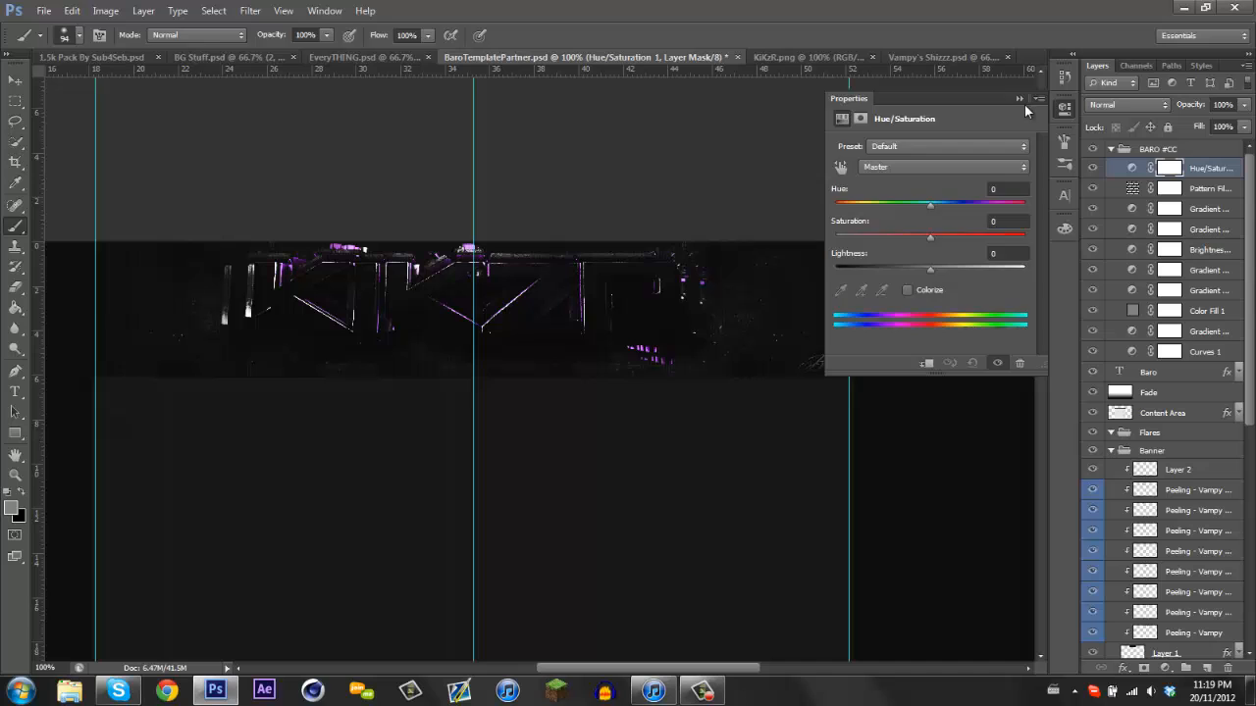
{"action": "left_click_drag", "start_coordinate": [929, 204], "coordinate": [1015, 204]}
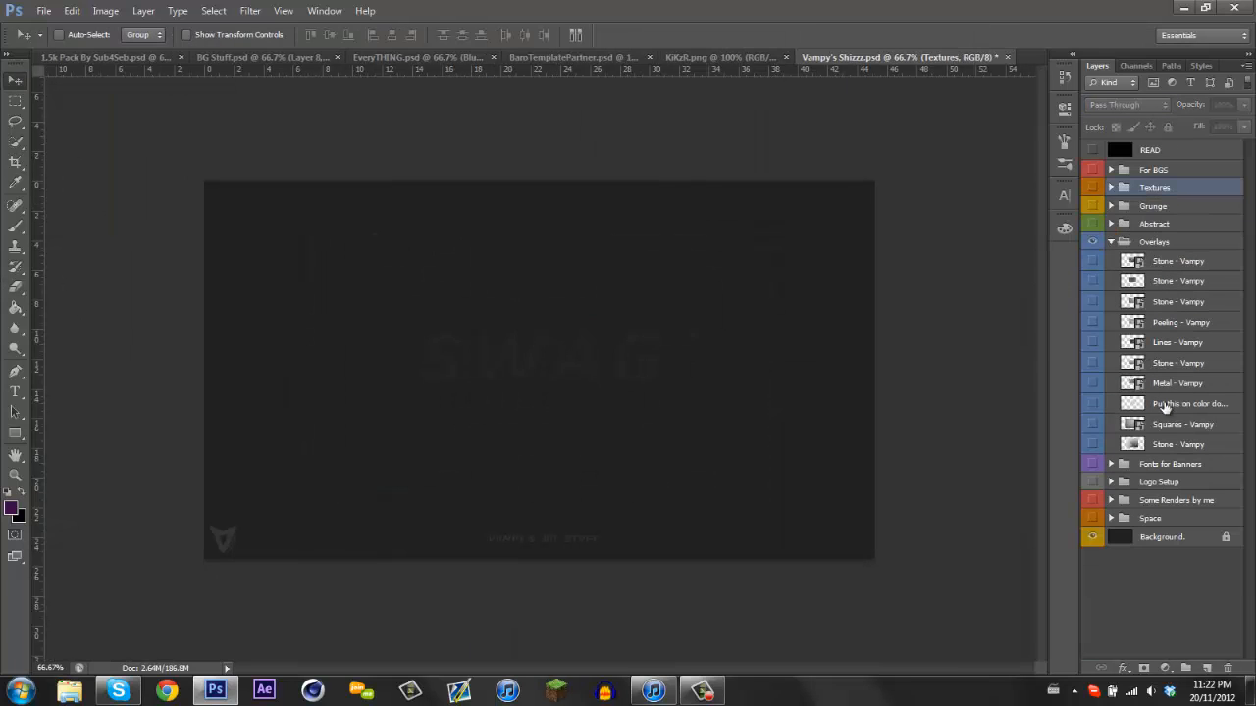
{"action": "left_click", "coordinate": [569, 57]}
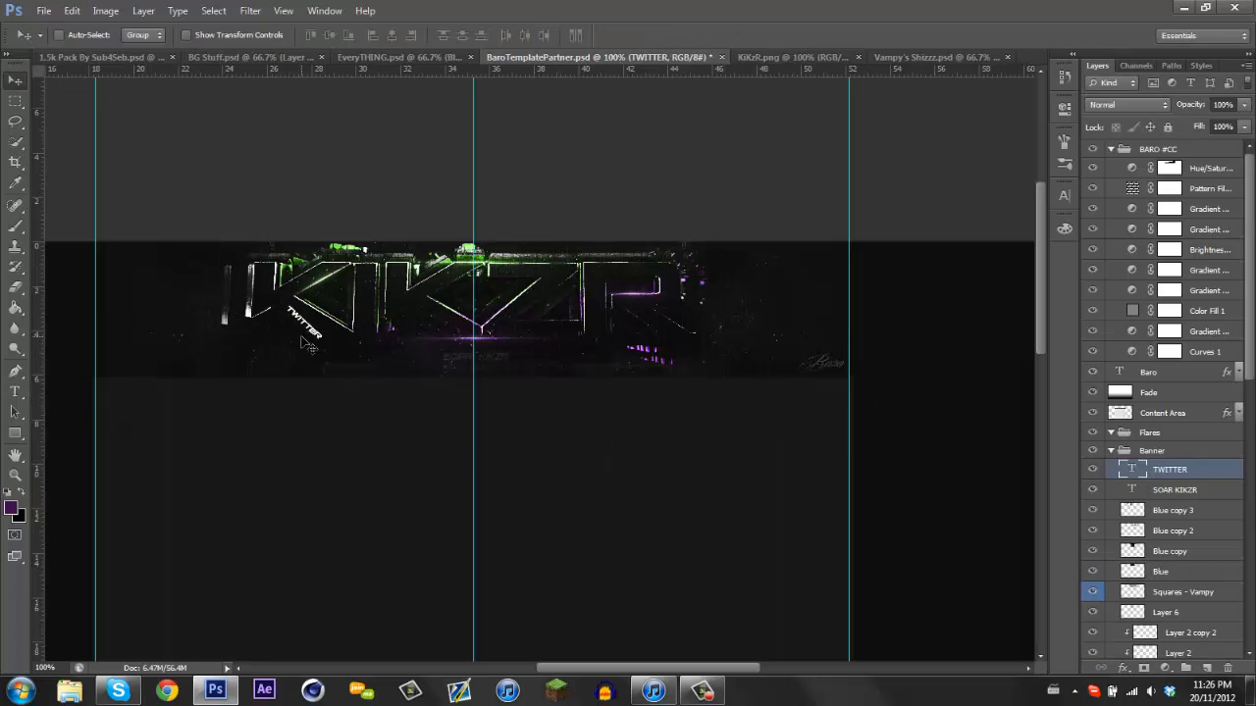
Start a new small text line beside the TWITTER label on the banner's left.
{"action": "left_click", "coordinate": [15, 392]}
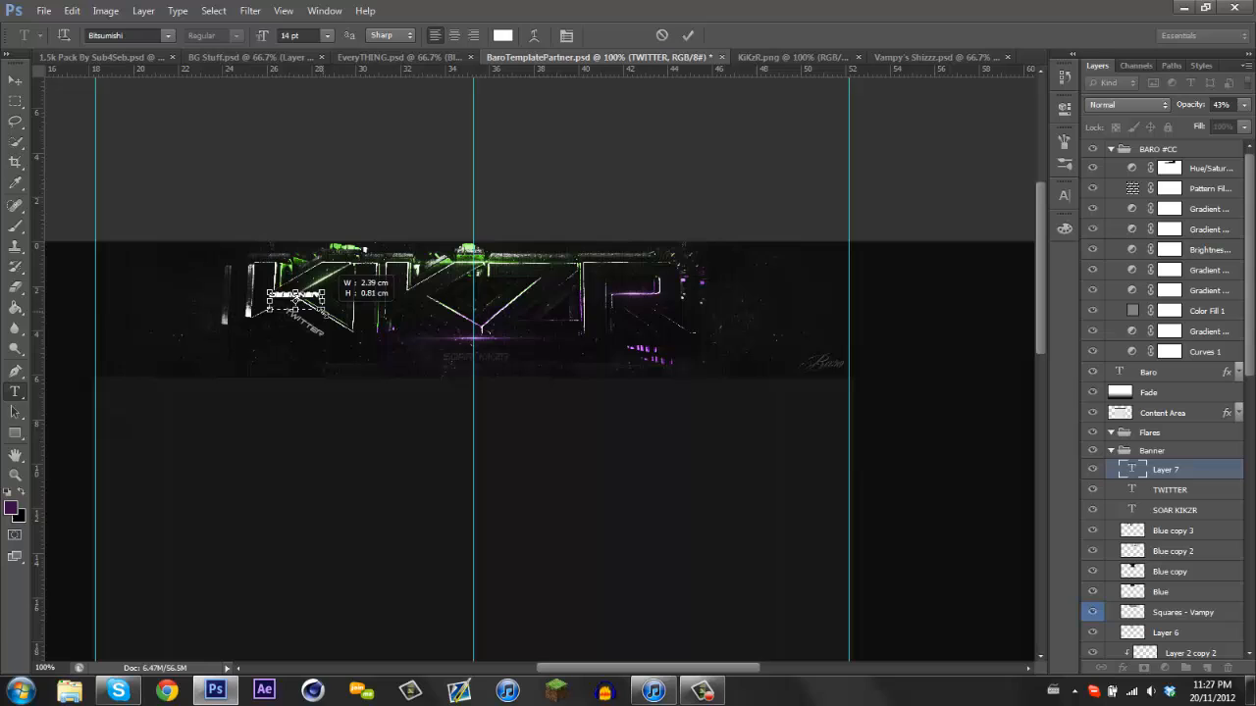